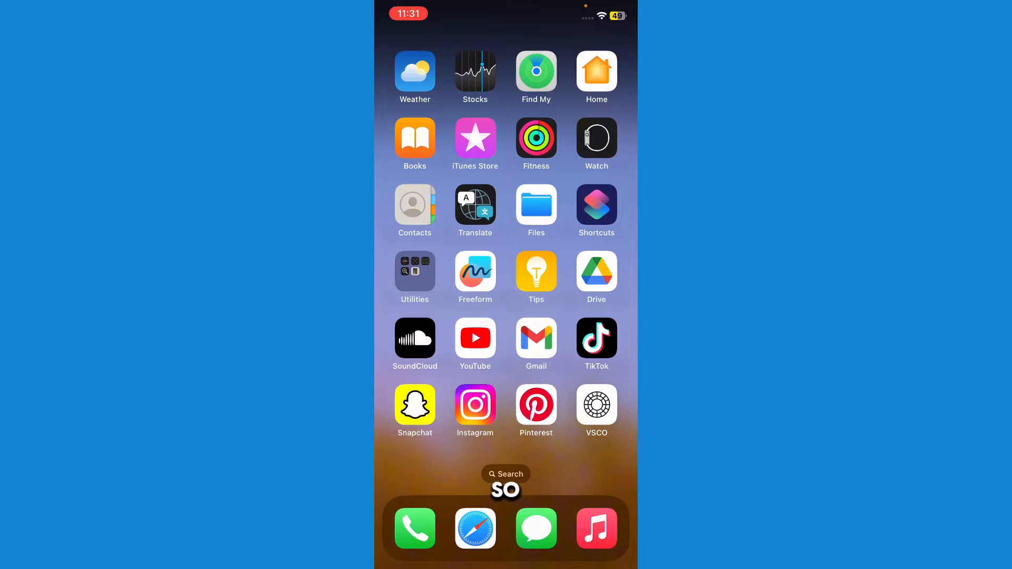
# Search the App Store for 'shortcuts', confirm Shortcuts is installed, and return home
pyautogui.write('YOUR')
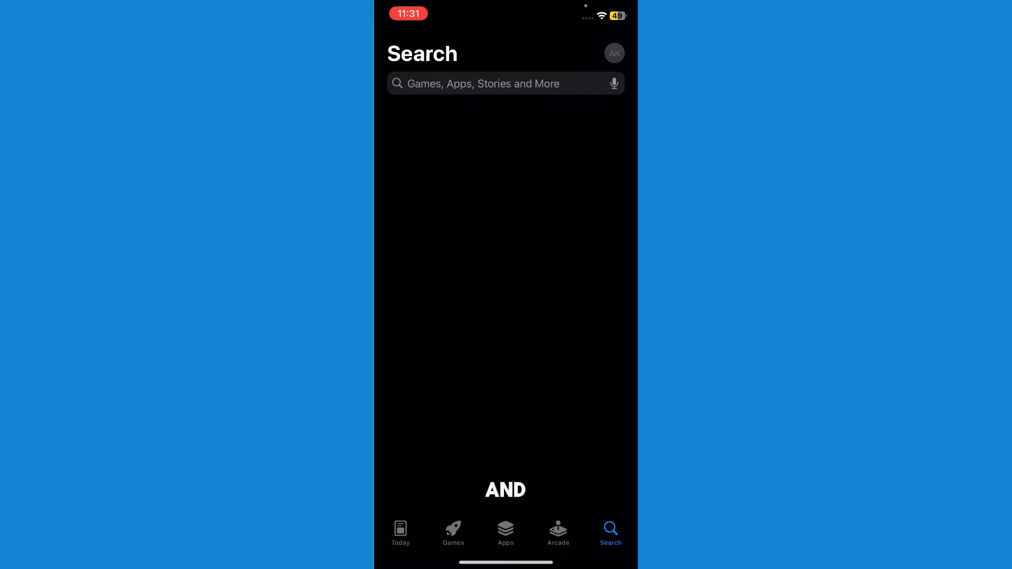
pyautogui.write('shortcuts')
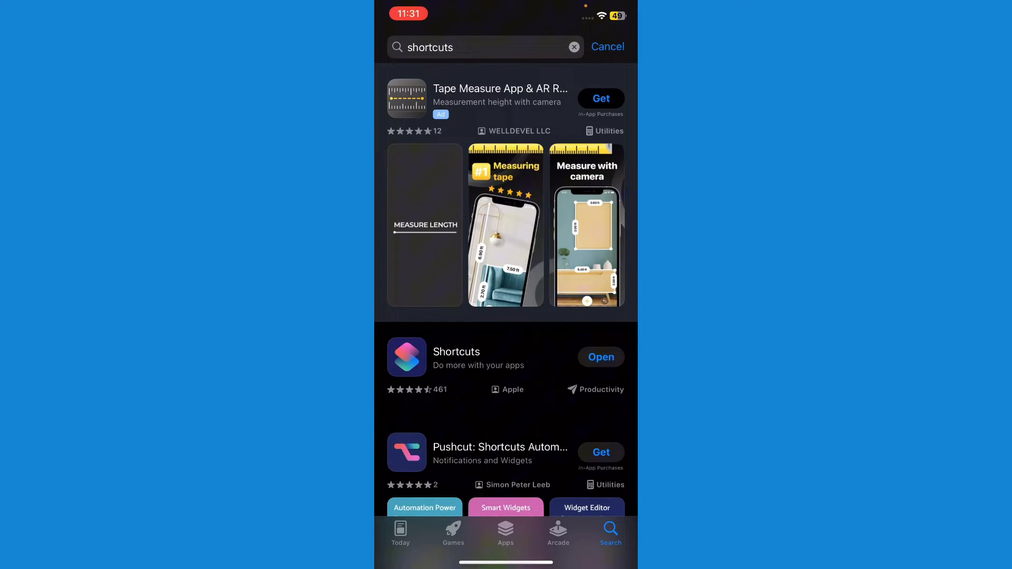
pyautogui.click(456, 357)
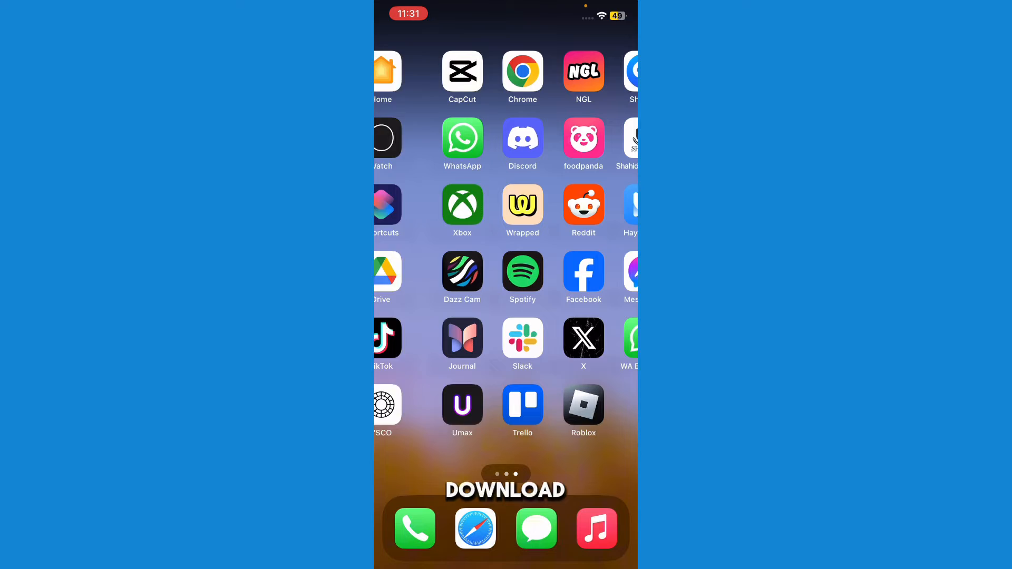
# Launch Shortcuts and show the Automation list with the existing Home automation
pyautogui.click(383, 205)
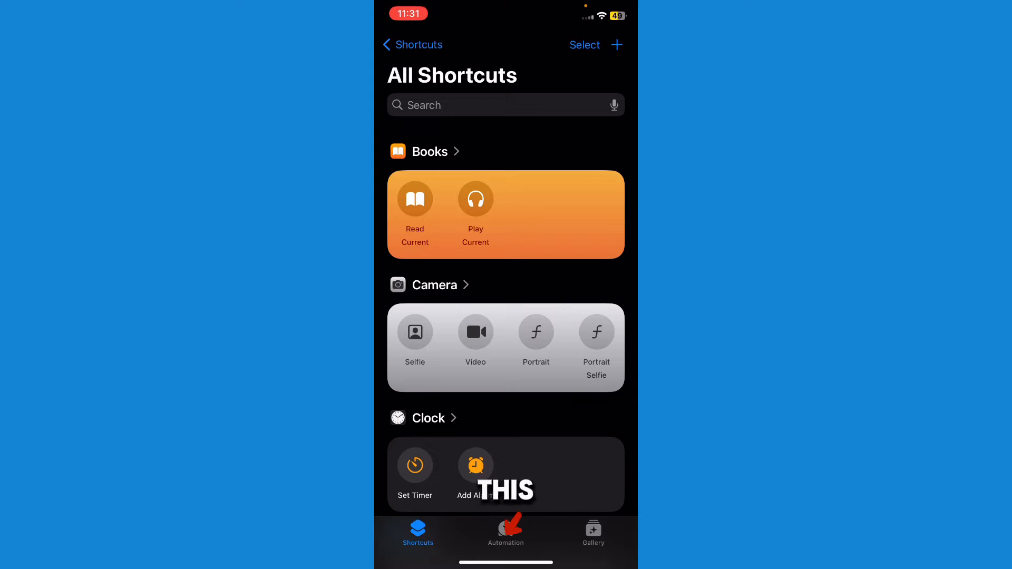
pyautogui.click(506, 533)
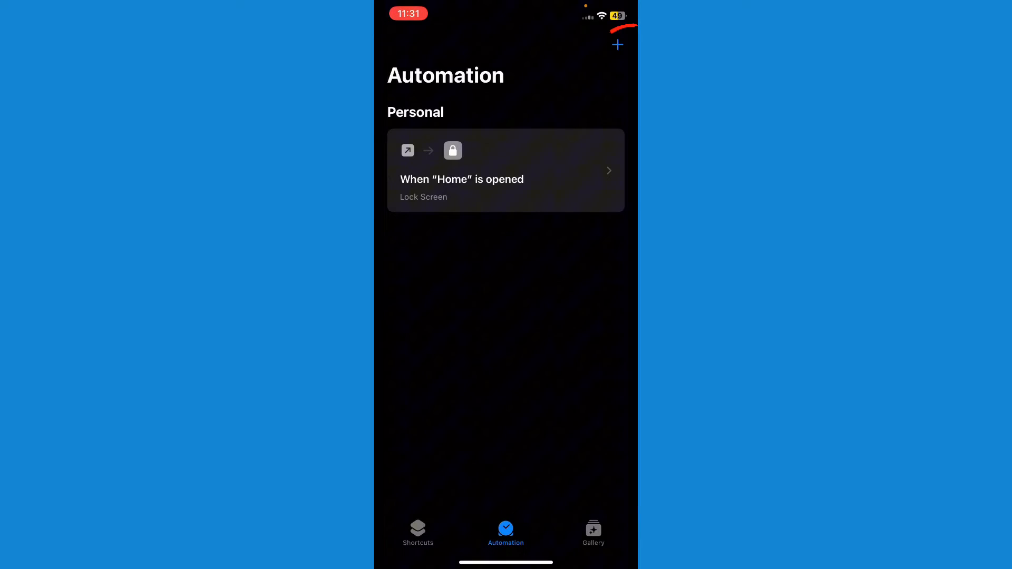
# Start a new personal automation using the App trigger
pyautogui.click(617, 44)
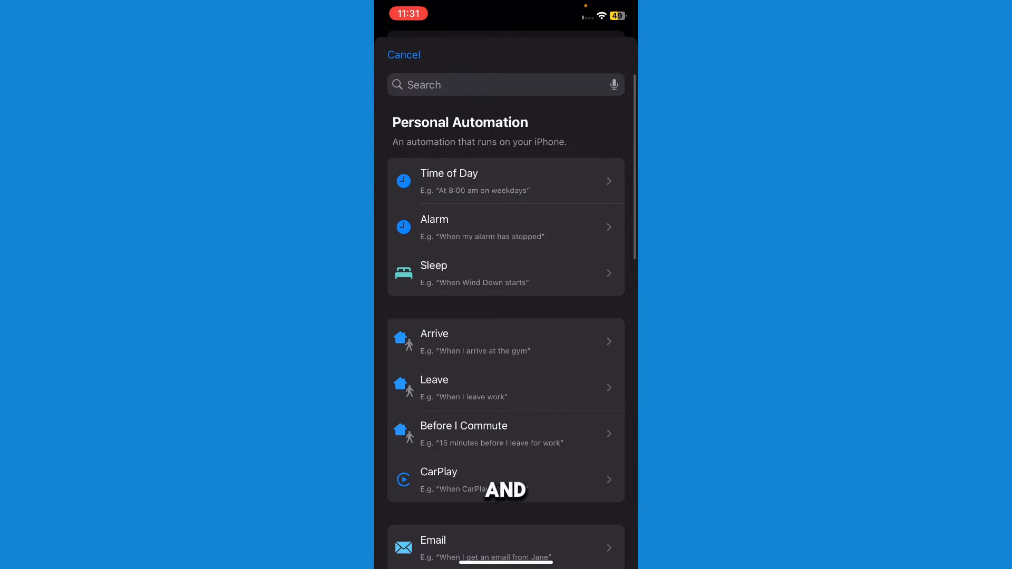
pyautogui.scroll(-3)
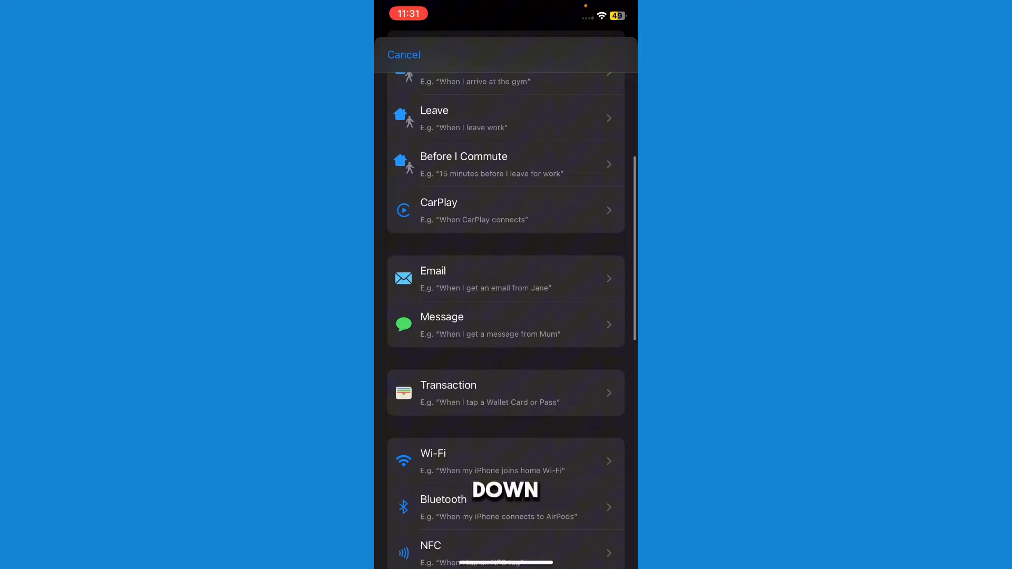
pyautogui.scroll(-3)
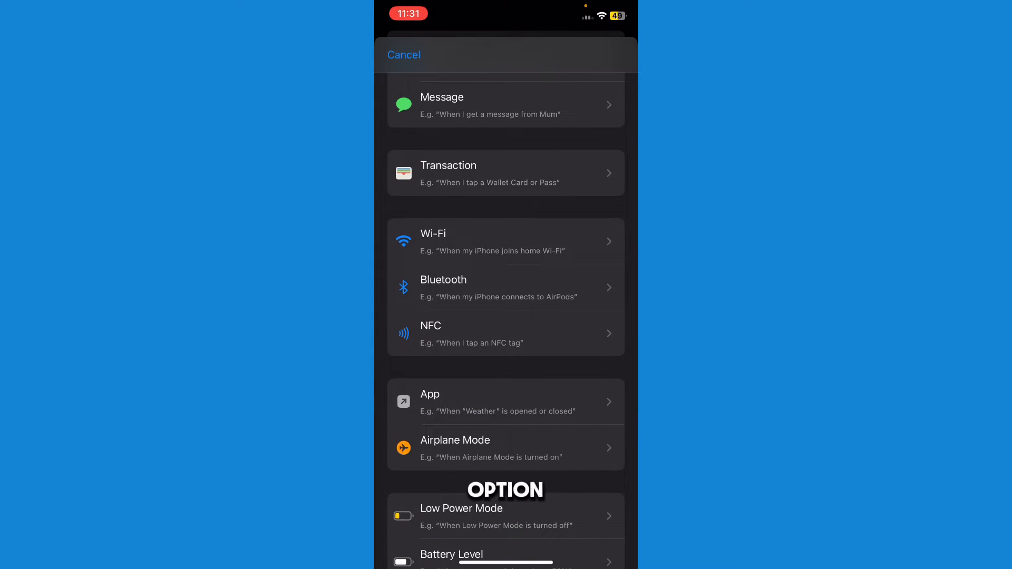
pyautogui.click(430, 402)
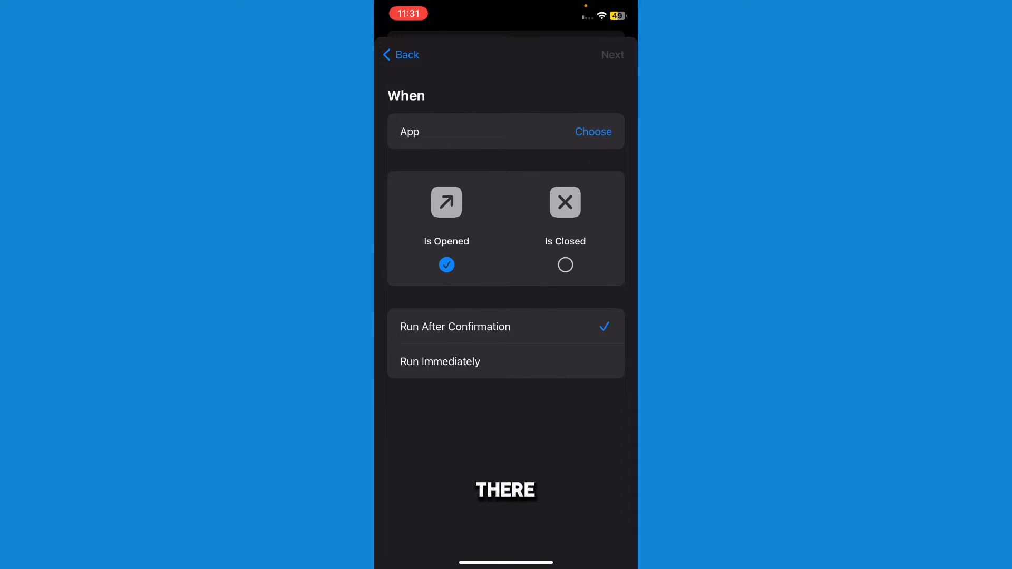
# Set the automation to run immediately when Photos is opened, then continue to actions
pyautogui.click(440, 362)
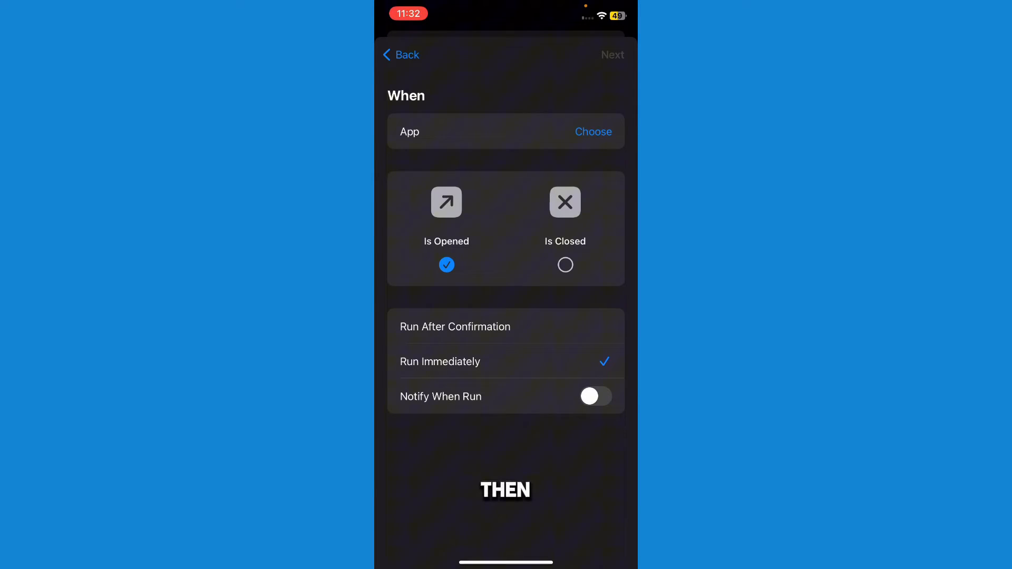
pyautogui.click(593, 131)
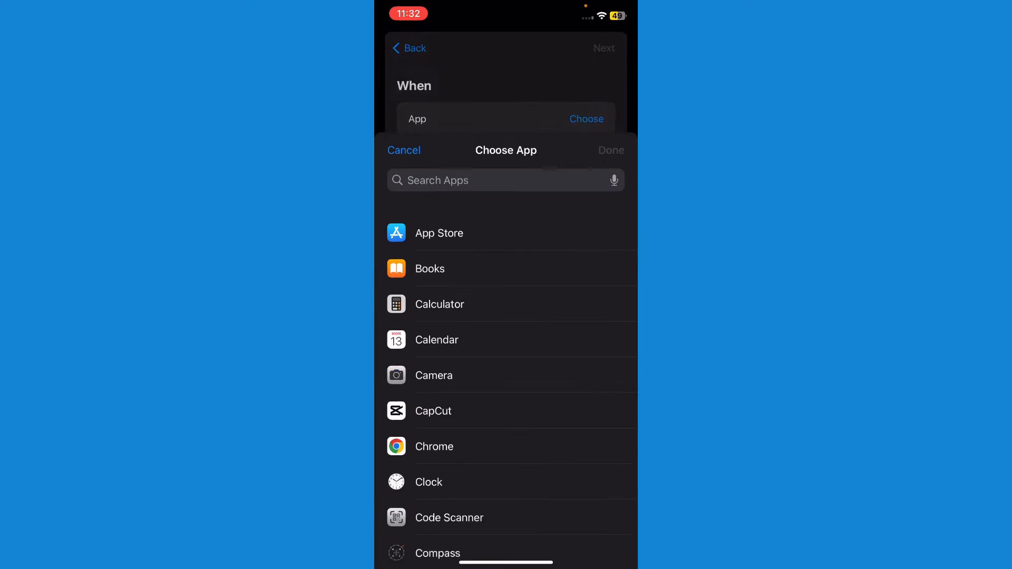
pyautogui.scroll(-3)
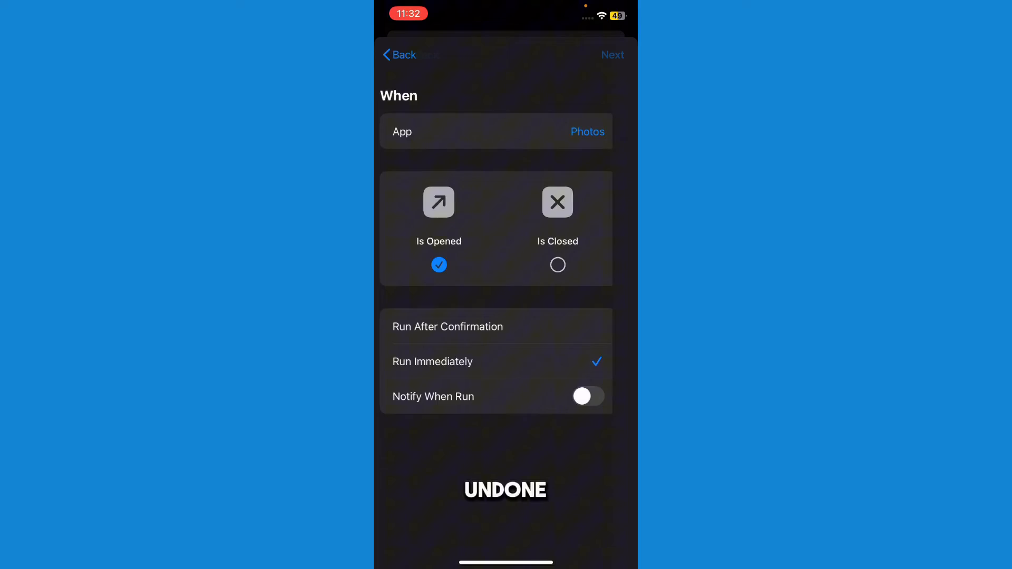
pyautogui.click(612, 55)
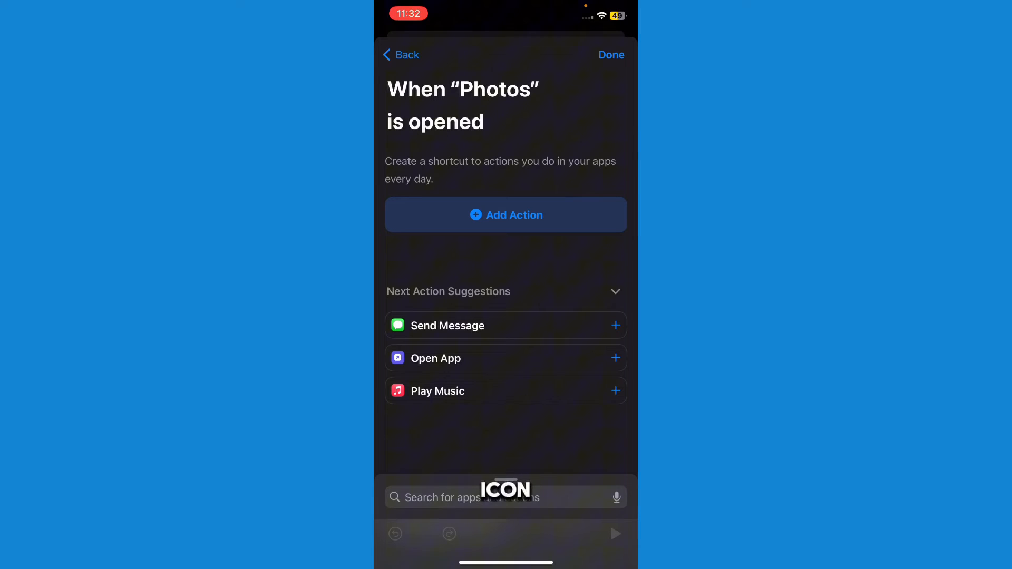
# Search actions for 'Lock s' and add Lock Screen to the automation
pyautogui.click(506, 215)
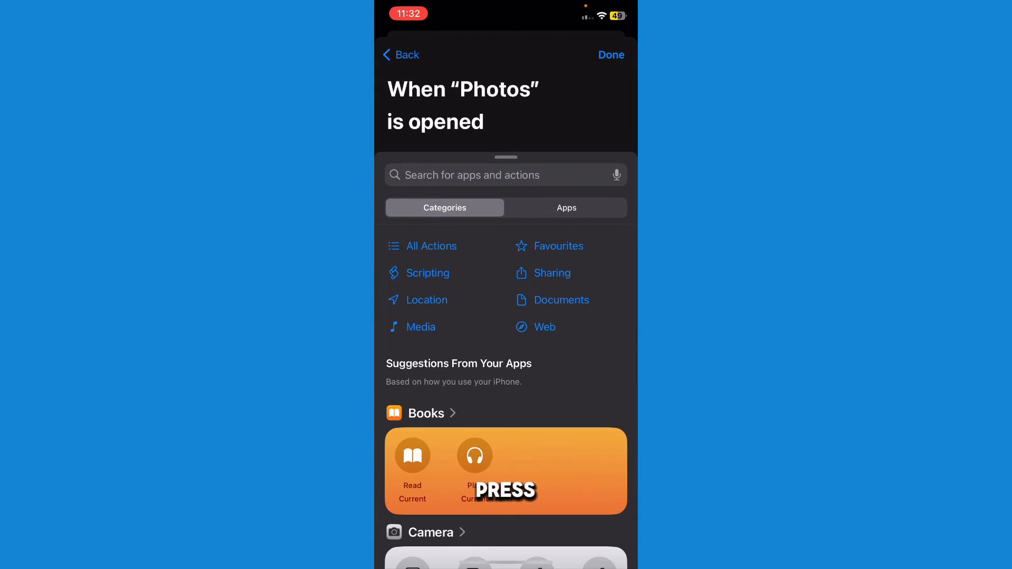
pyautogui.click(487, 175)
pyautogui.write('Lock s')
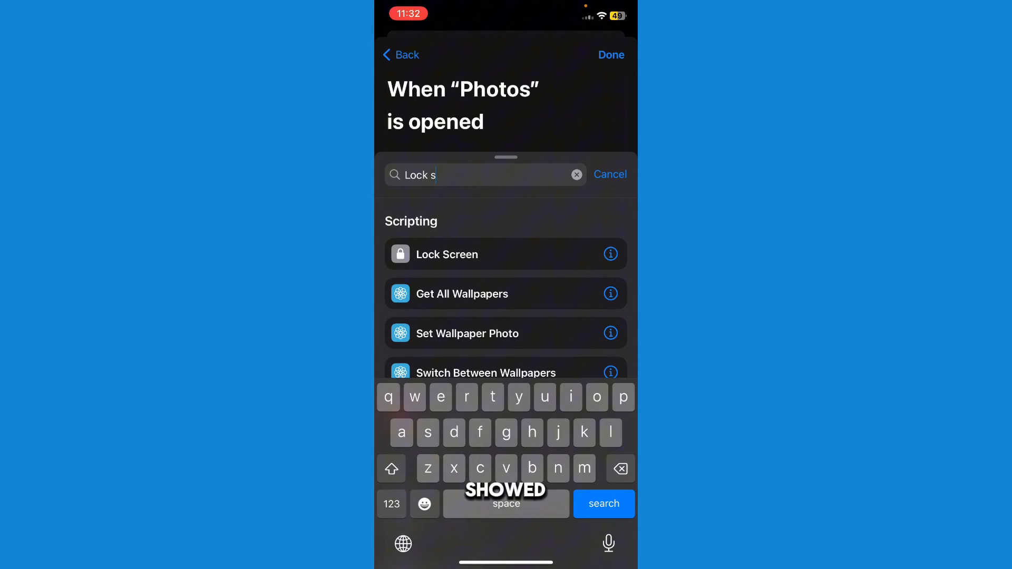
pyautogui.click(447, 254)
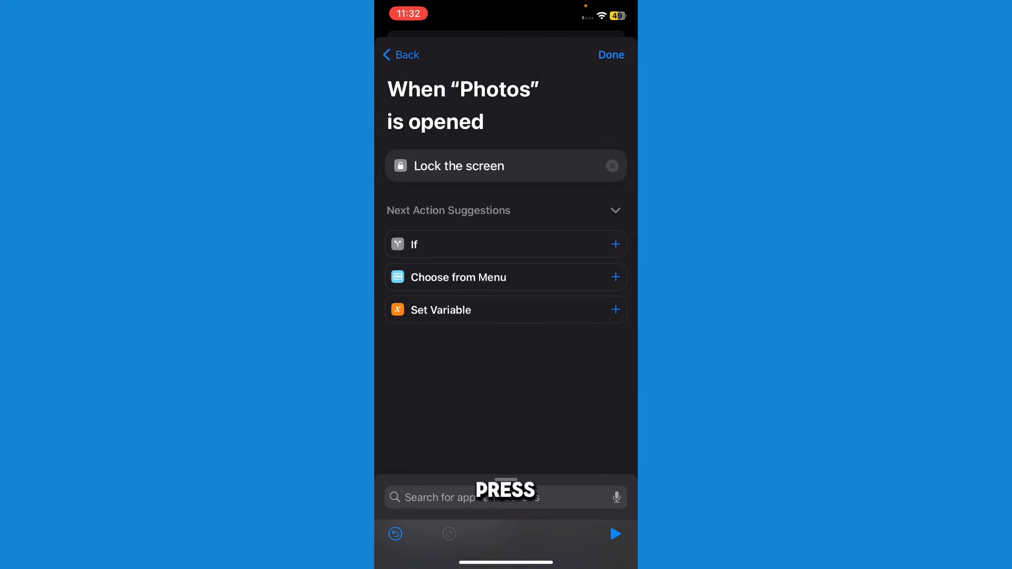